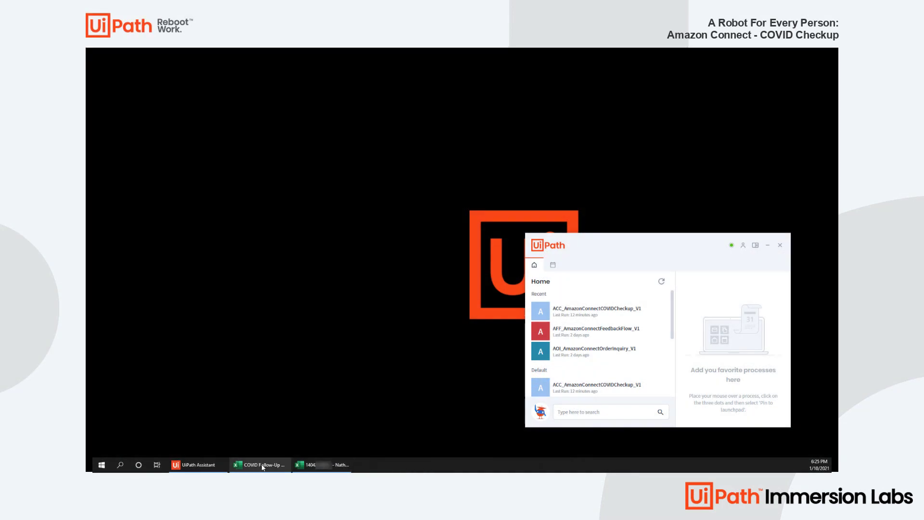
# - Bring the COVID Follow-Up Call List workbook to the front from the taskbar
pyautogui.click(259, 464)
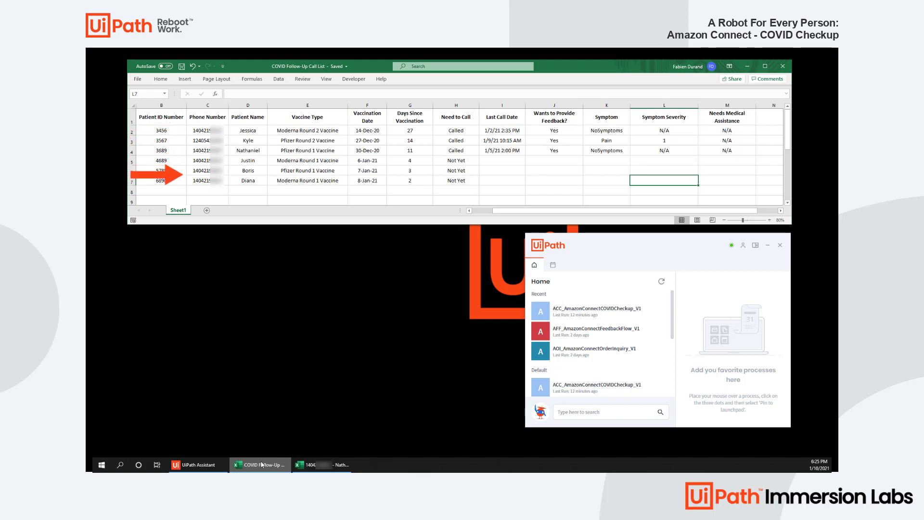
# - Mark Nathaniel's Need to Call as Yes and start ACC_AmazonConnectCOVIDCheckup_V1
pyautogui.click(456, 160)
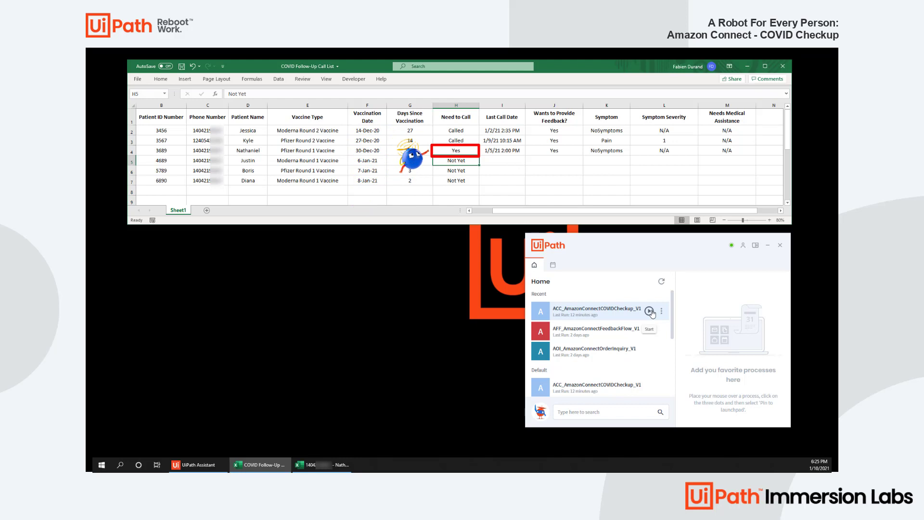
pyautogui.click(649, 310)
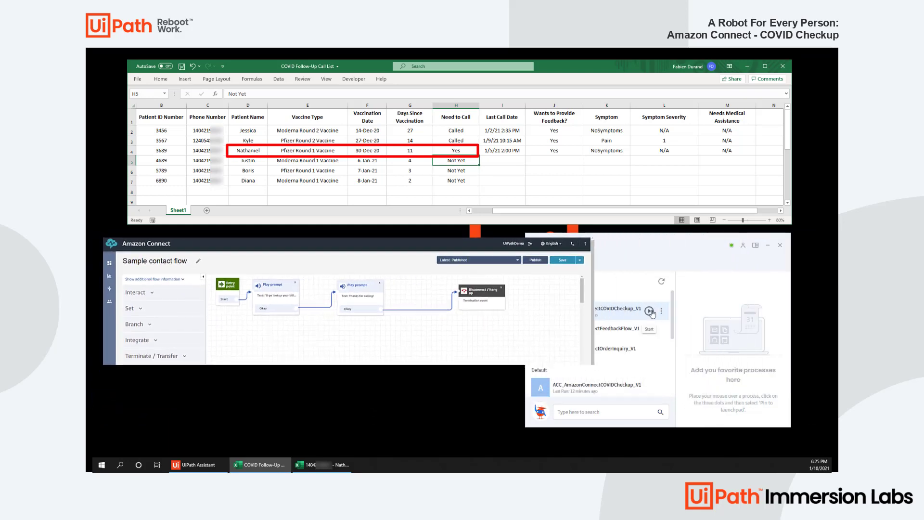
# - Let the robot call Nathaniel, then mark Justin's Need to Call Yes and rerun the checkup robot
pyautogui.click(651, 311)
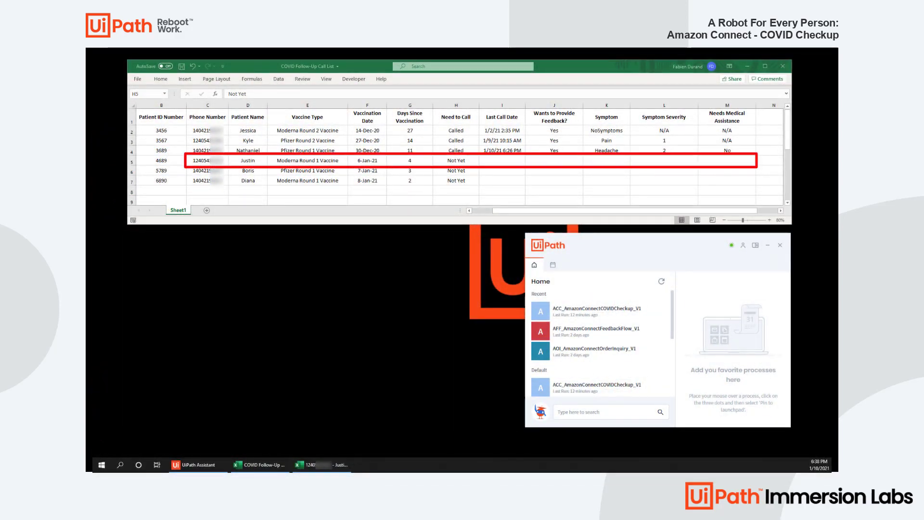
pyautogui.click(455, 160)
pyautogui.write('Yes')
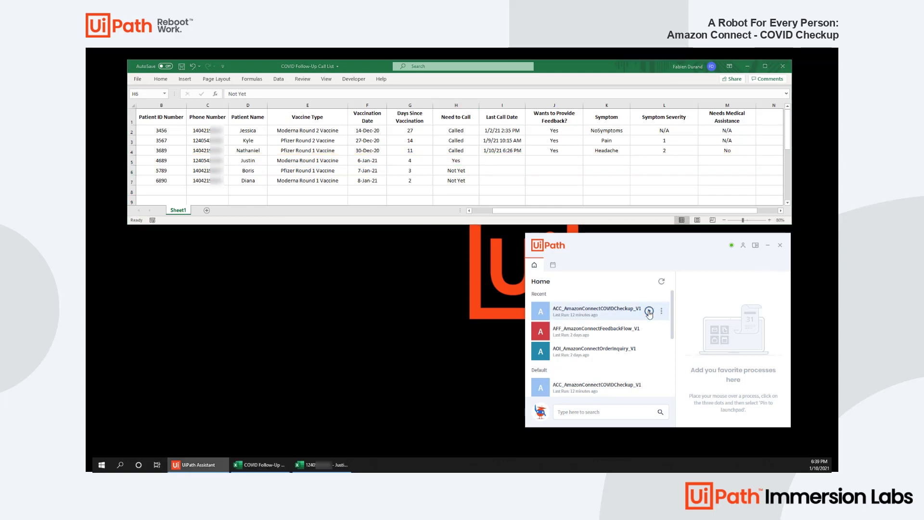
pyautogui.click(648, 311)
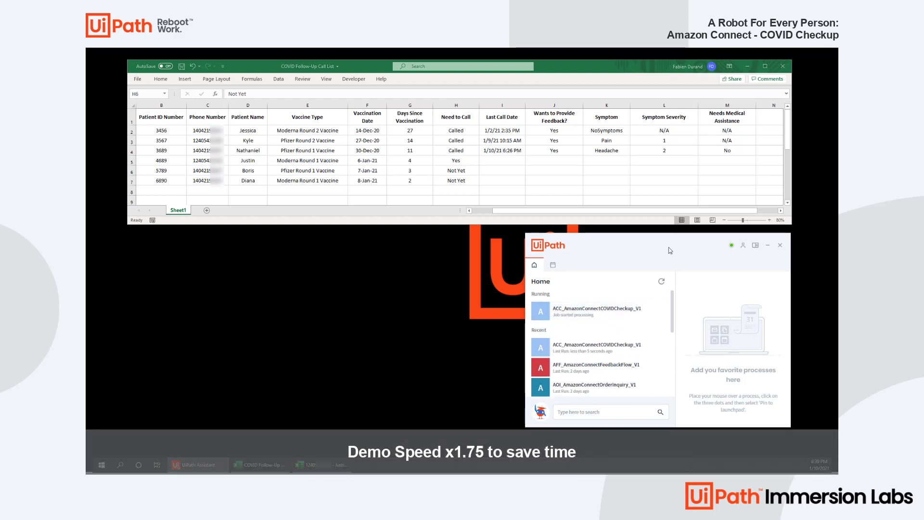
pyautogui.moveTo(668, 254)
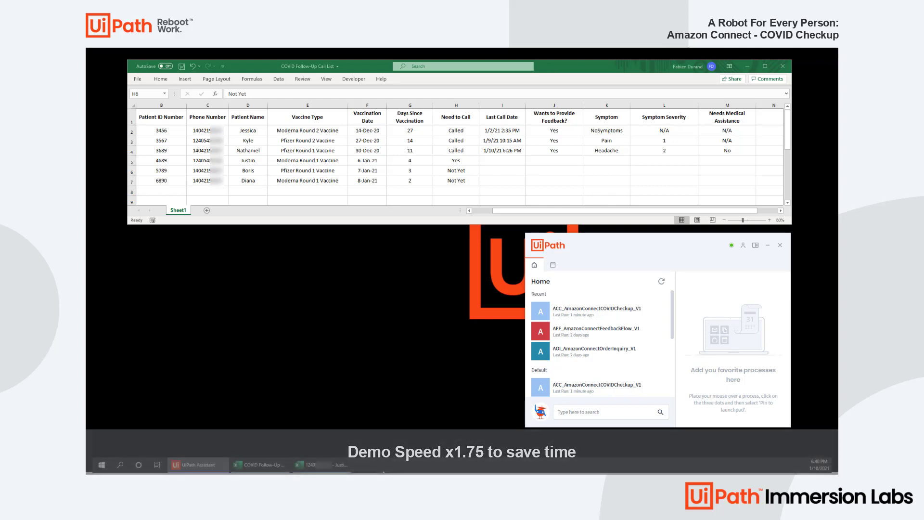
# - Wait for the second checkup robot run to finish in UiPath Assistant
pyautogui.click(596, 387)
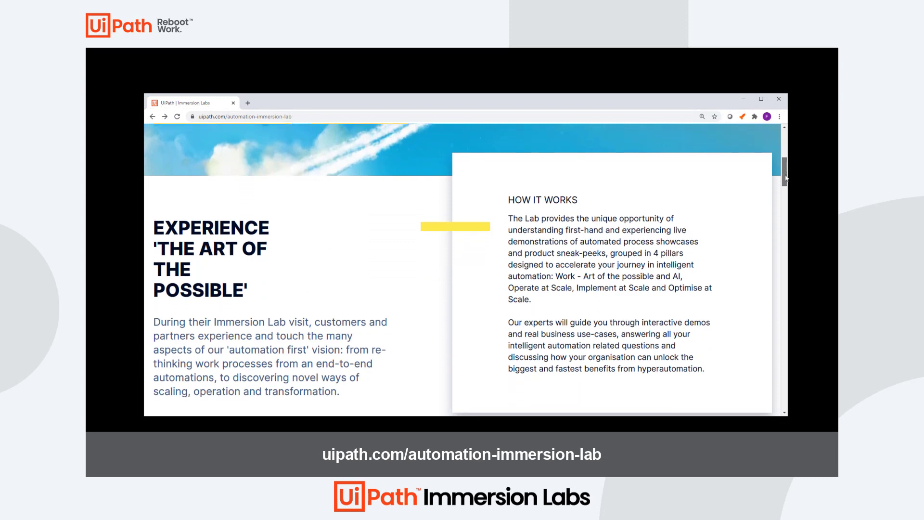
# - Scroll the Immersion Lab page down to its Services section
pyautogui.scroll(-3)
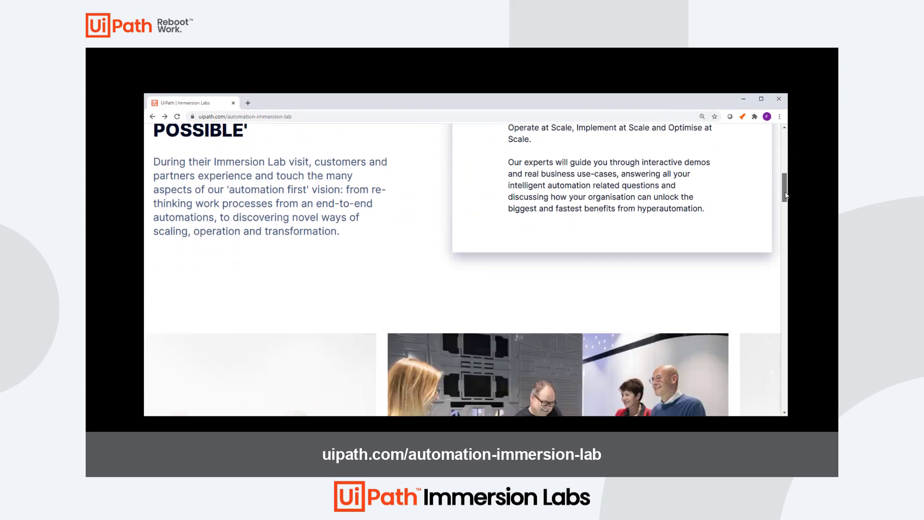
pyautogui.scroll(-3)
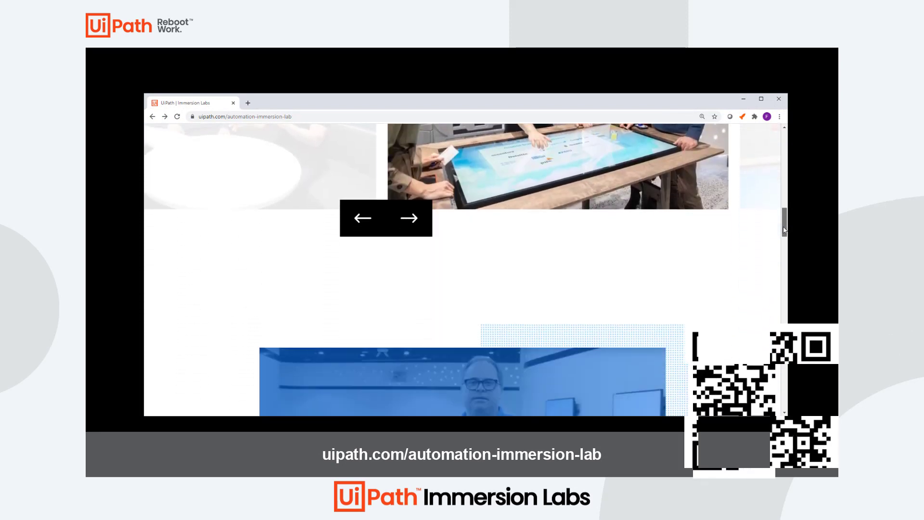
pyautogui.scroll(-3)
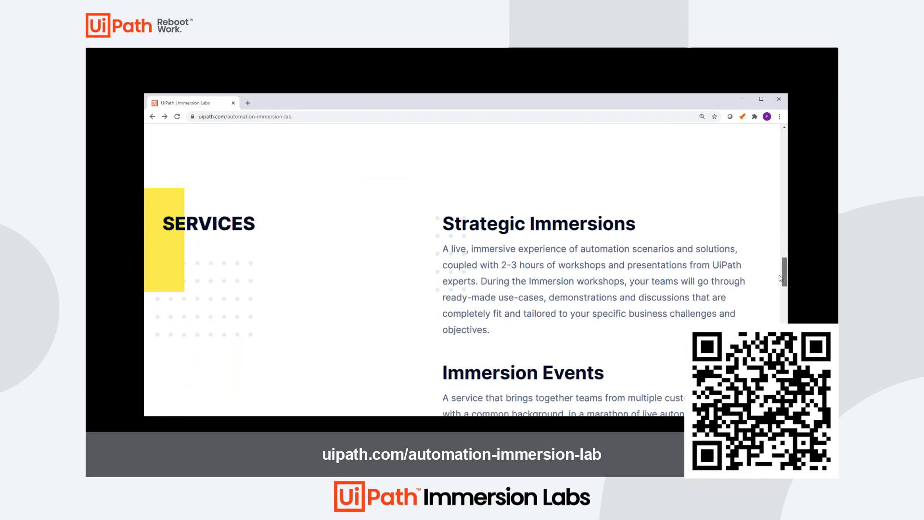
pyautogui.scroll(-3)
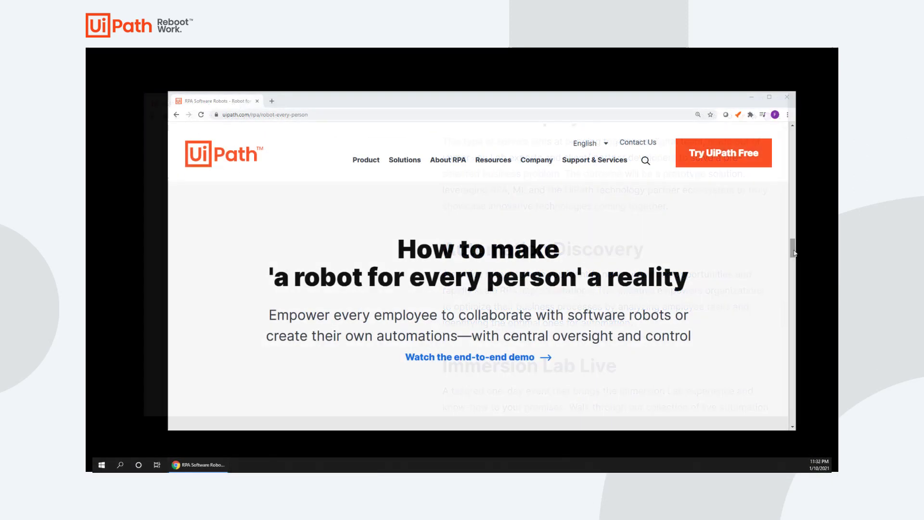
# - Scroll the robot-for-every-person page past Automation Hub to the Orchestrator section
pyautogui.scroll(-3)
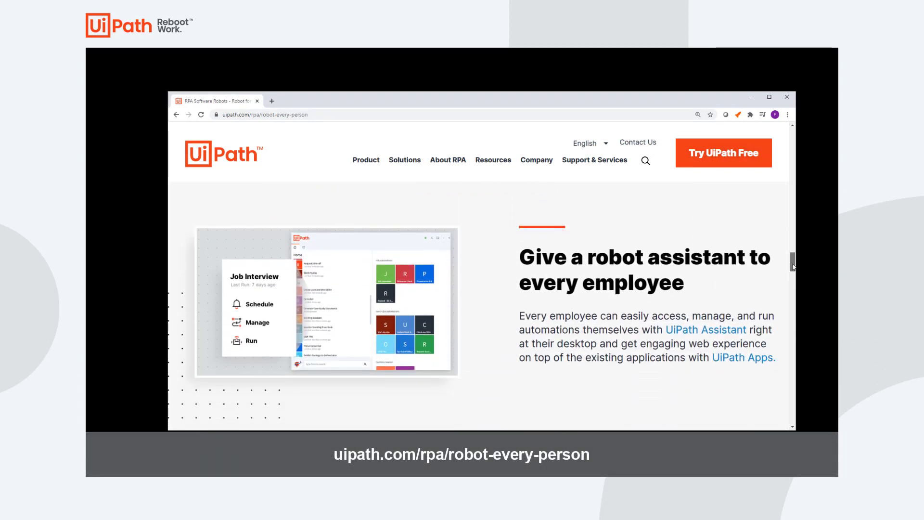
pyautogui.scroll(-3)
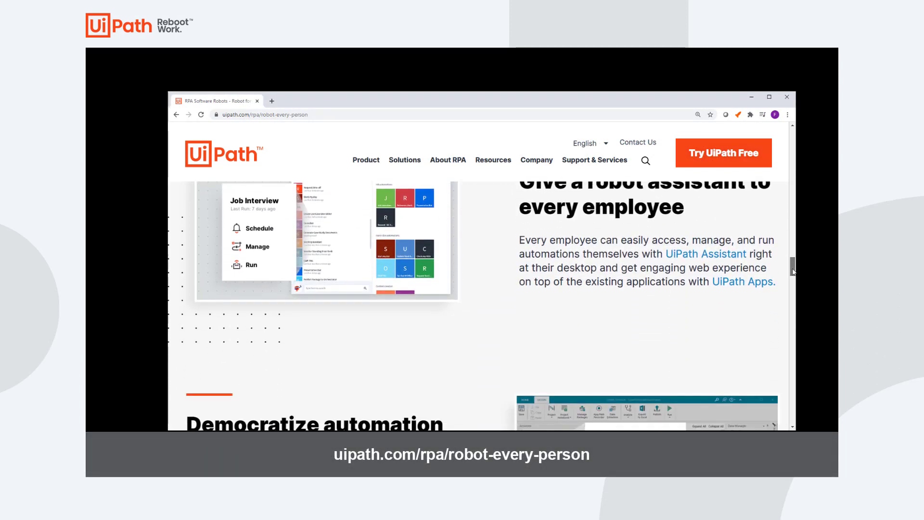
pyautogui.scroll(-3)
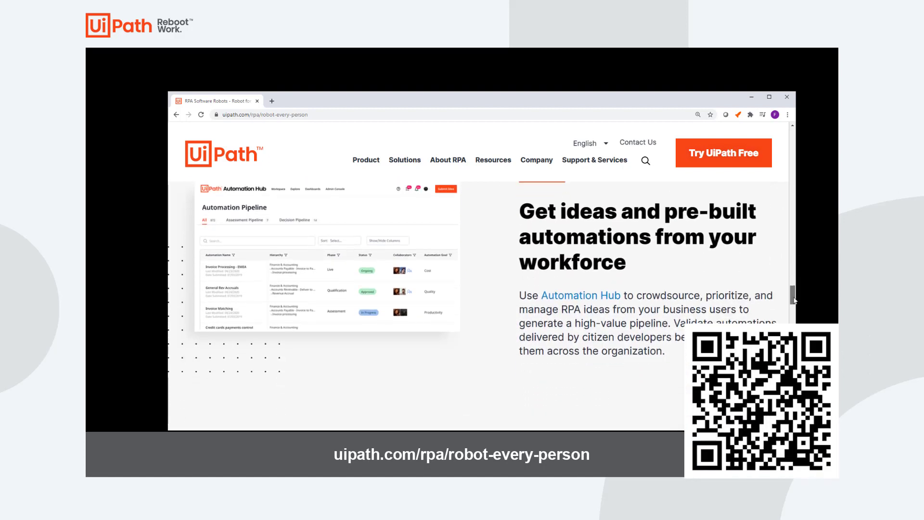
pyautogui.scroll(-3)
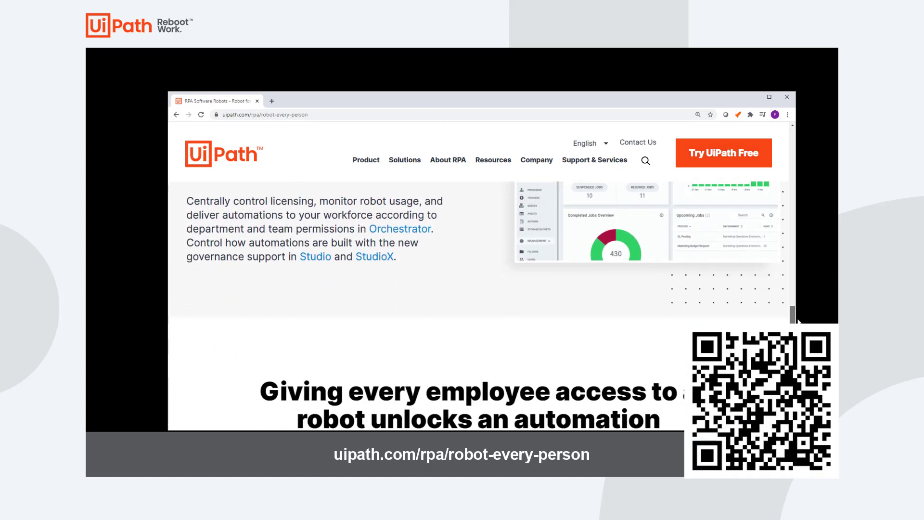